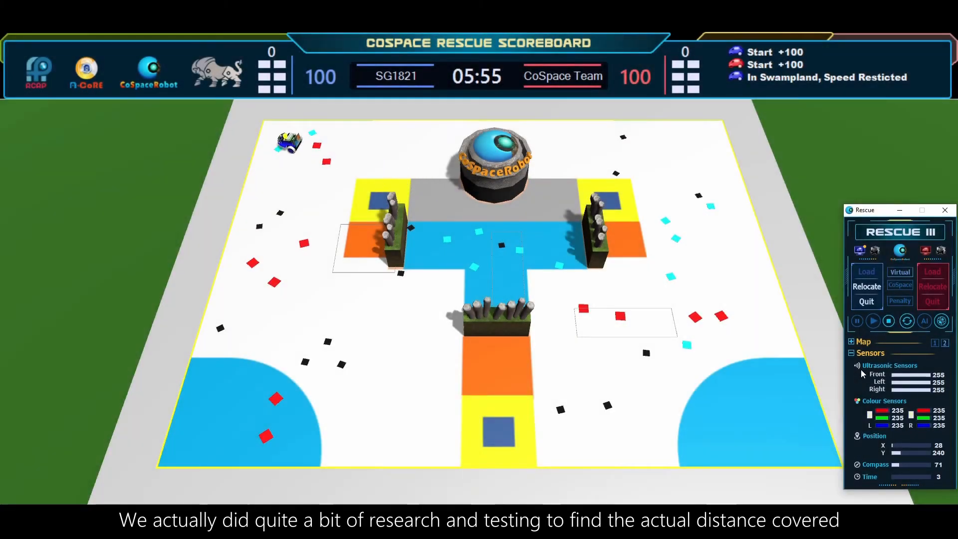
# Step: Restart the simulation and set the robot driving across the arena with the console logging readings
pyautogui.click(873, 320)
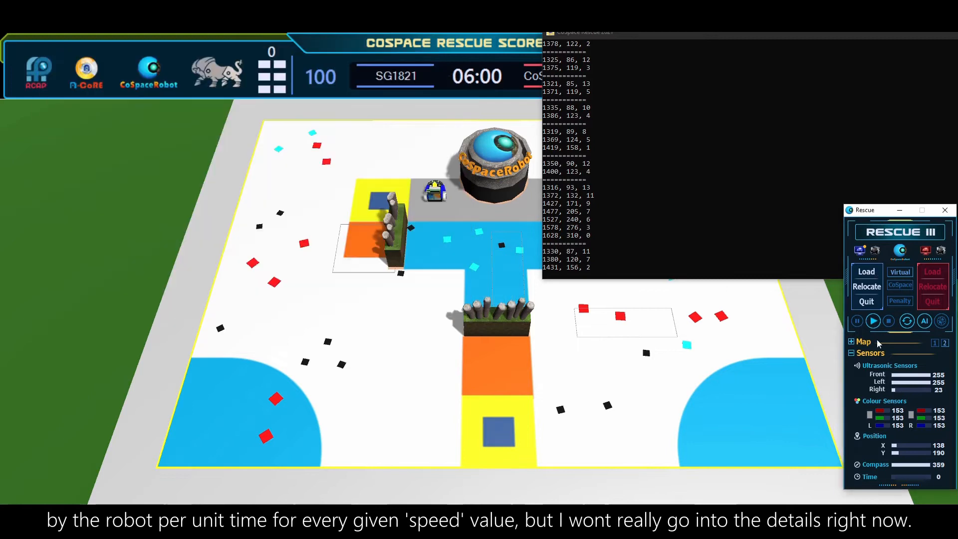
pyautogui.click(872, 320)
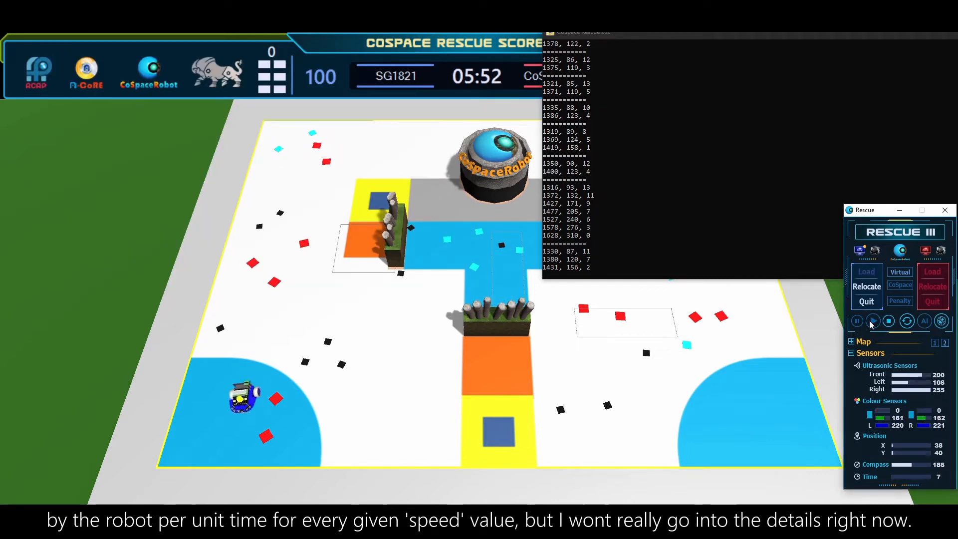